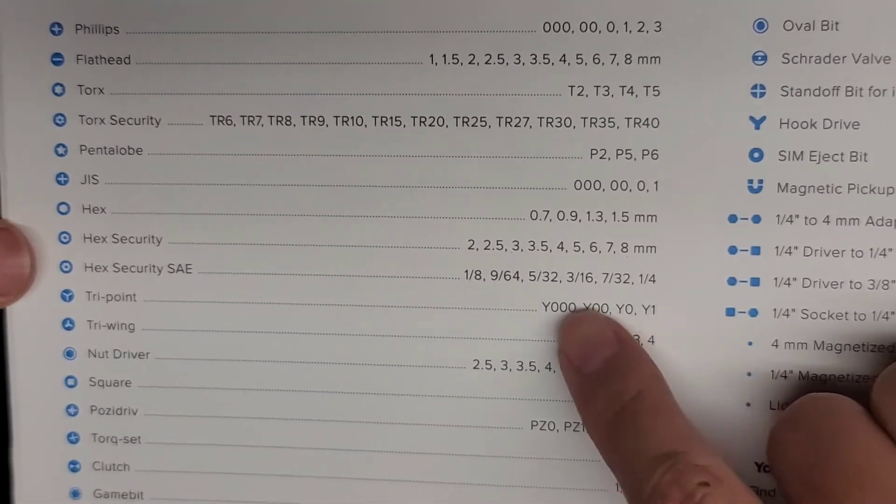
scroll("down", 3)
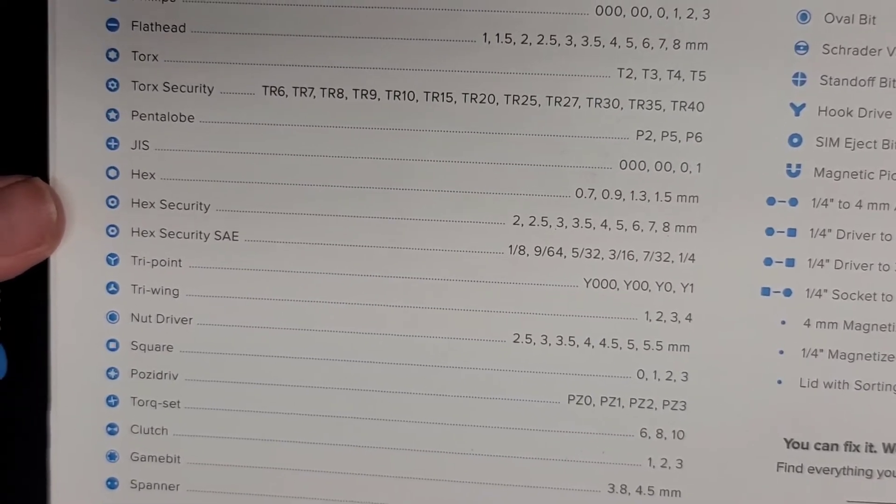
scroll("down", 3)
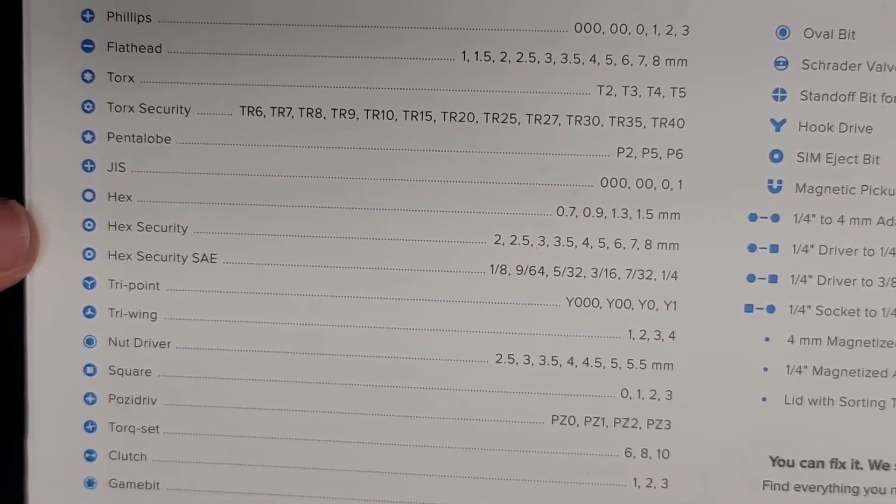
scroll("down", 3)
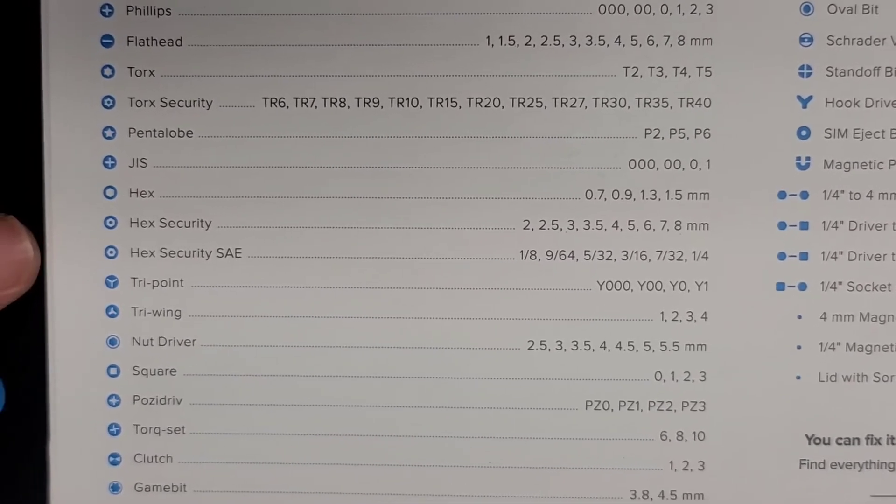
scroll("down", 3)
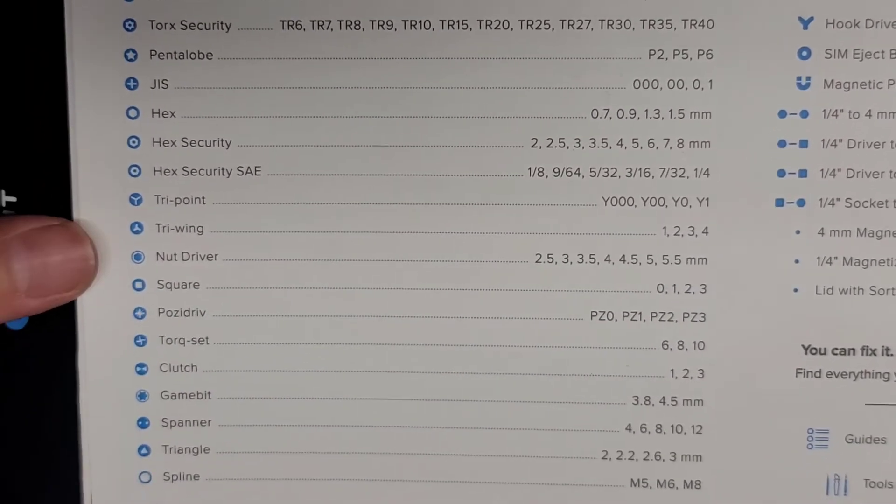
scroll("down", 3)
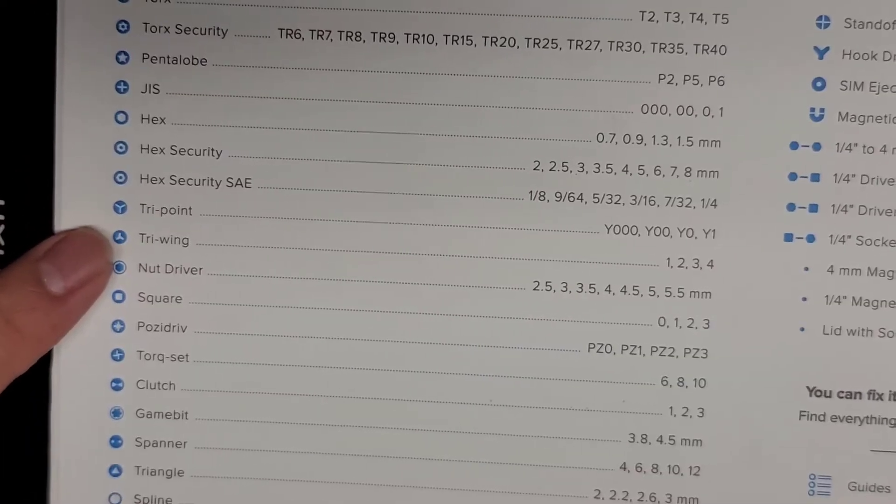
scroll("down", 3)
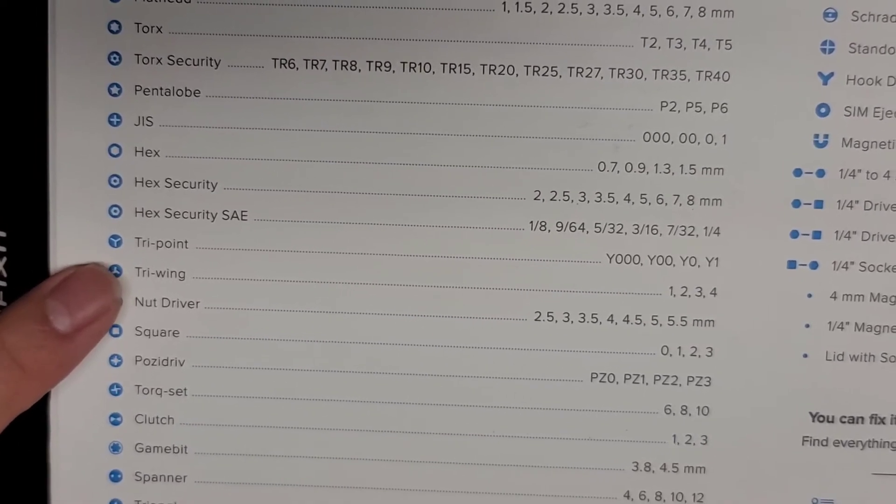
scroll("down", 3)
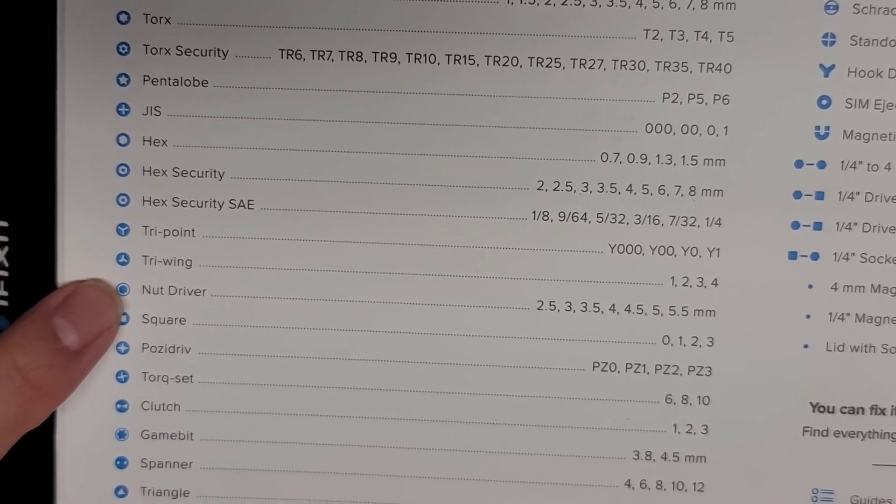
scroll("down", 3)
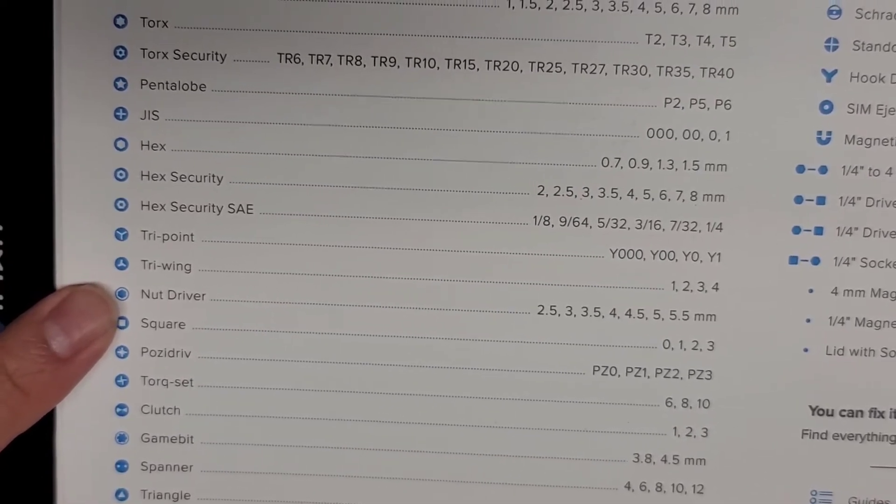
scroll("down", 3)
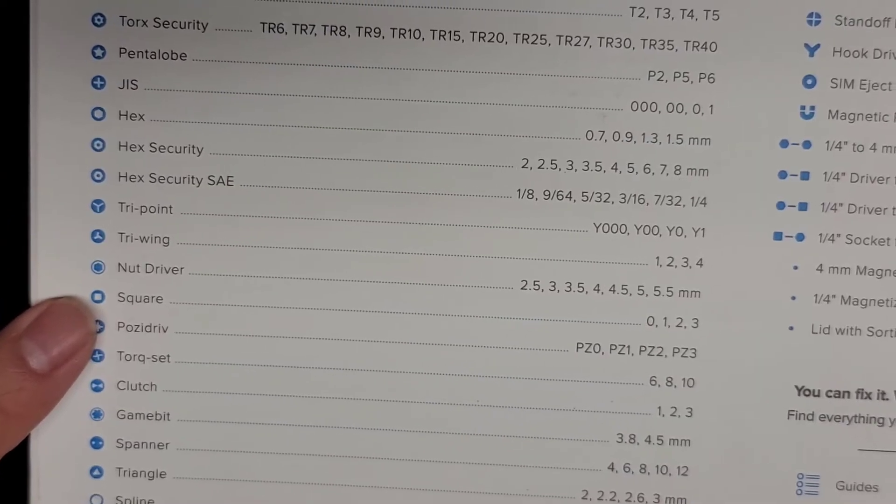
scroll("down", 3)
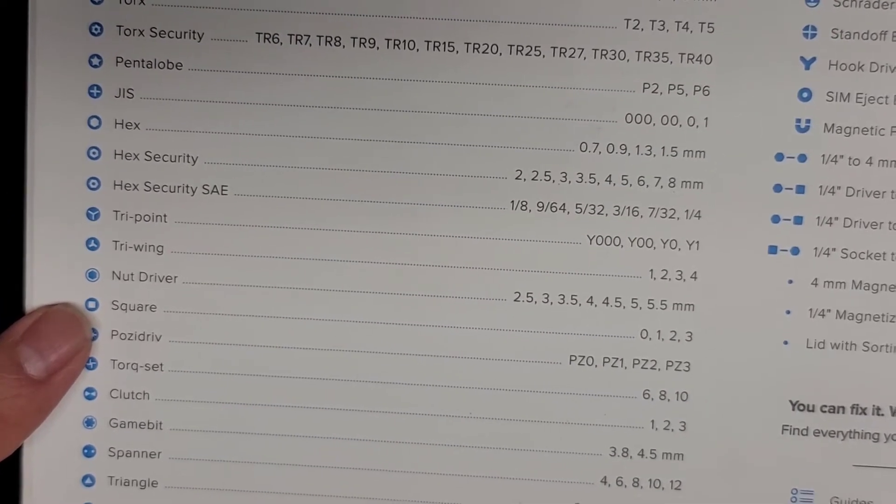
scroll("down", 3)
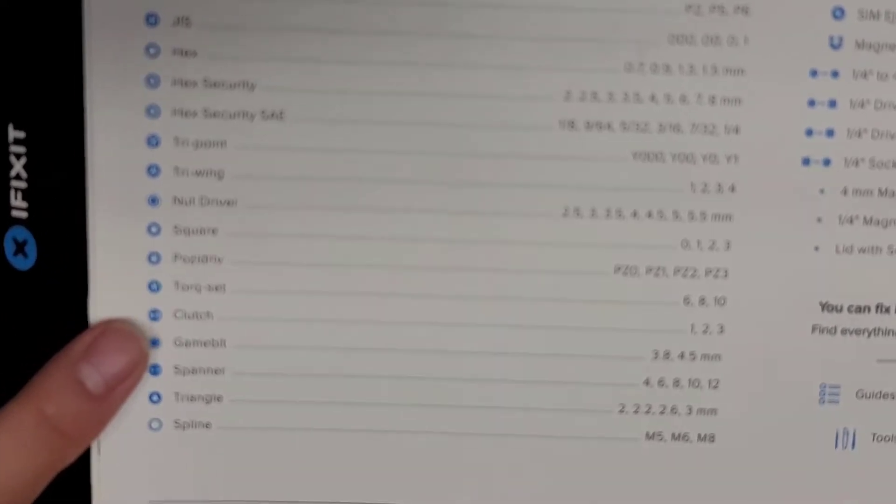
scroll("down", 3)
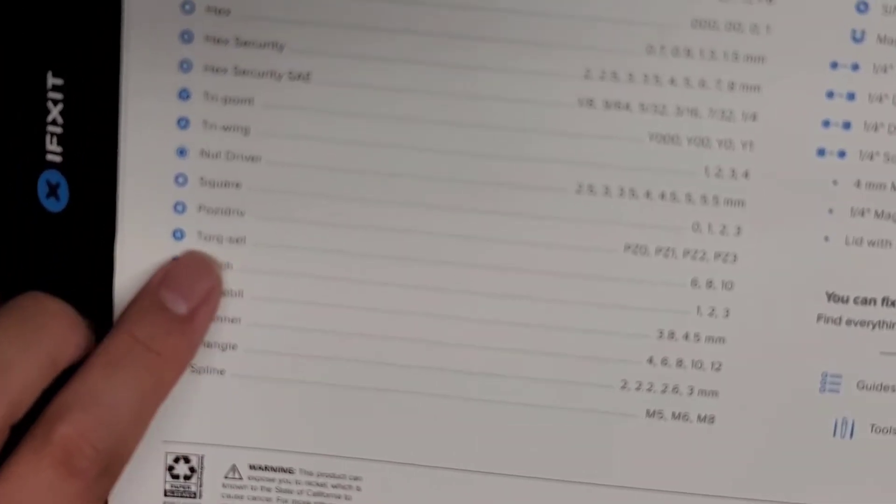